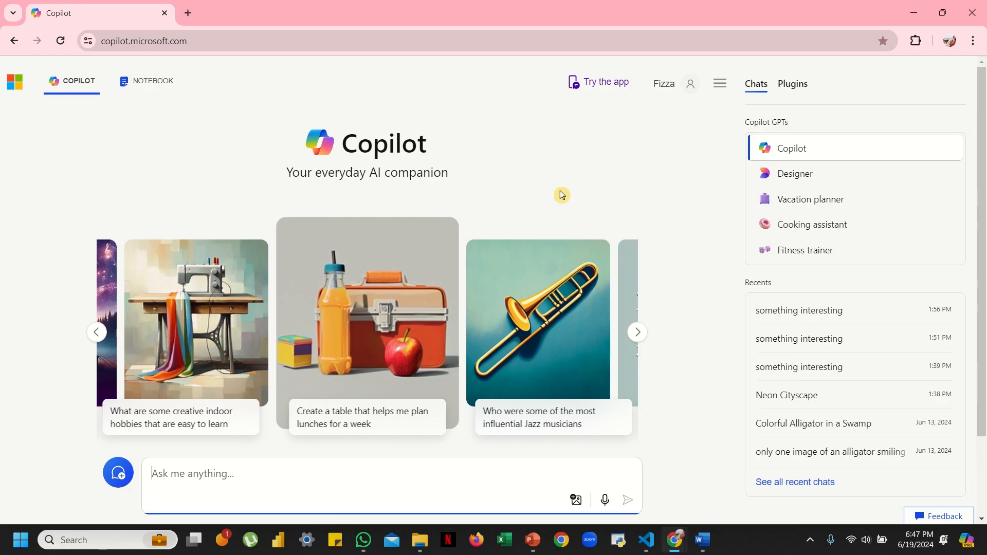
mouse_move(347, 442)
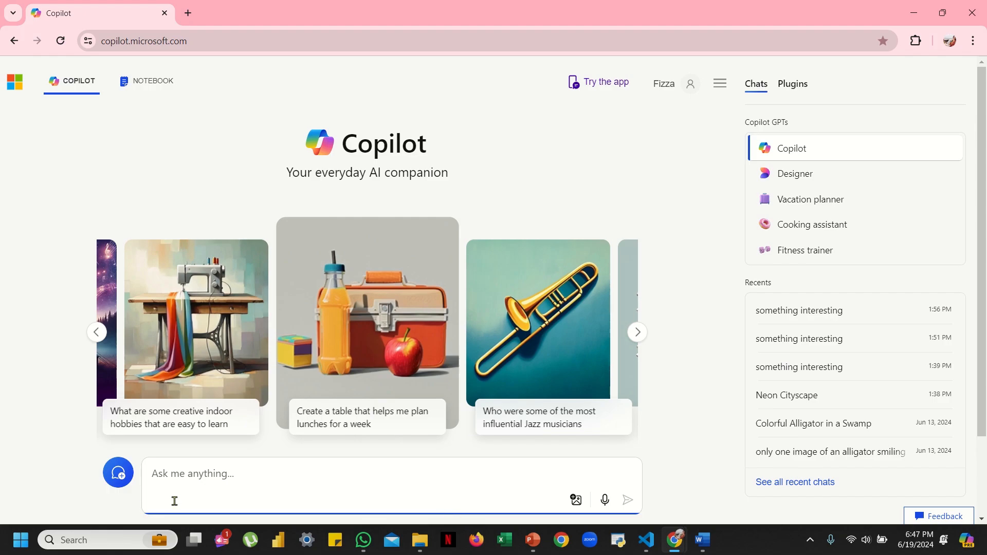
mouse_move(418, 459)
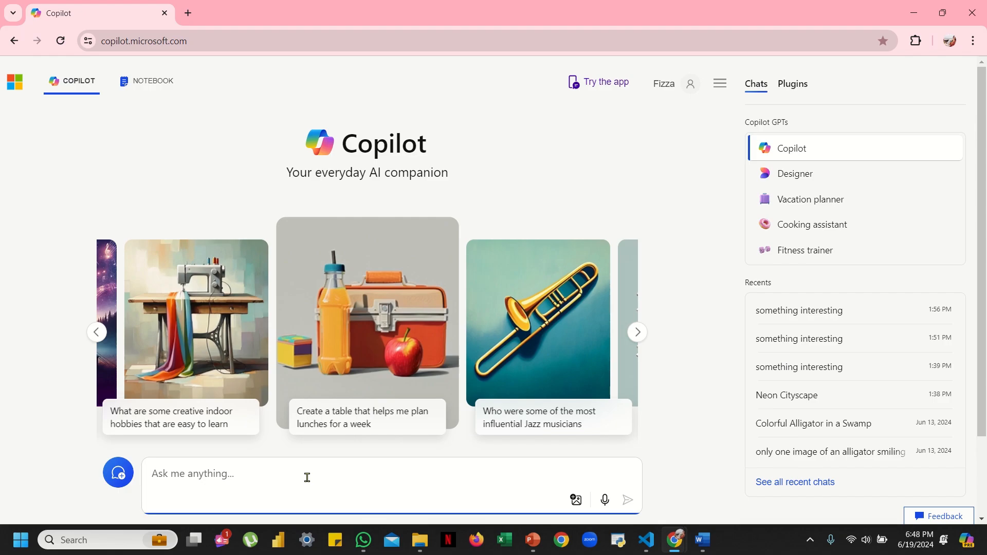
- Draft the prompt "a serene beach at sunrise with palm trees" in the Ask me anything box without sending it
type("a serene beacg")
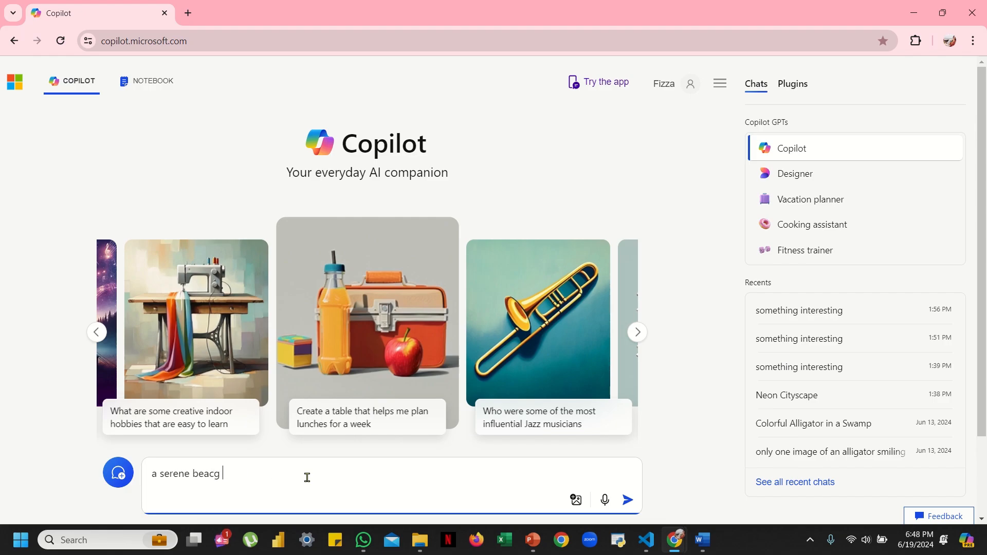
type("a serene beach at sunset")
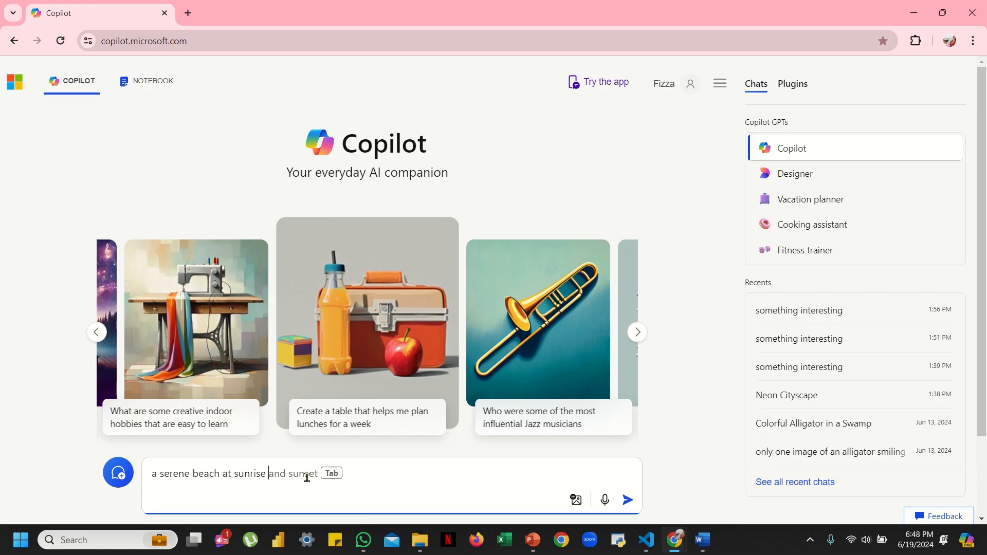
type("with pam")
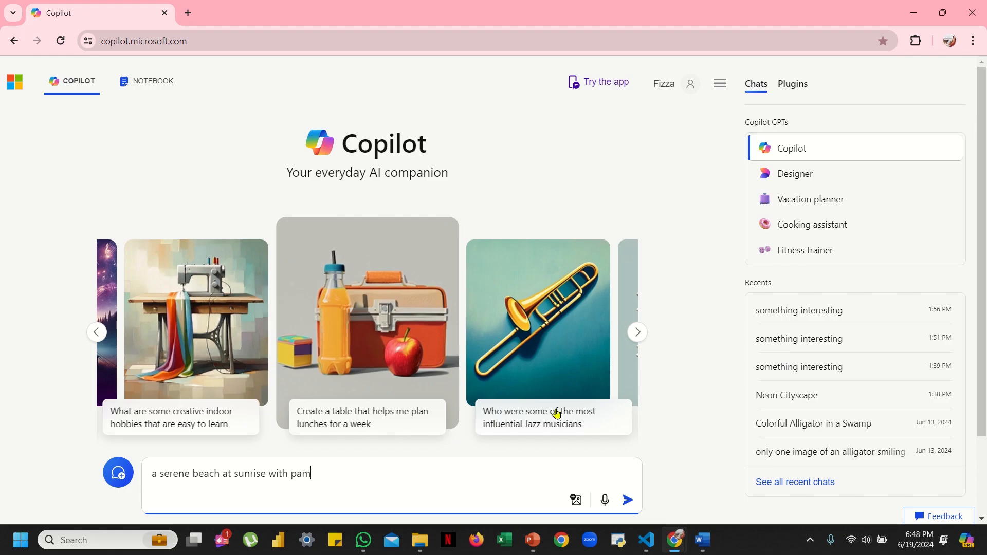
type("palm trees")
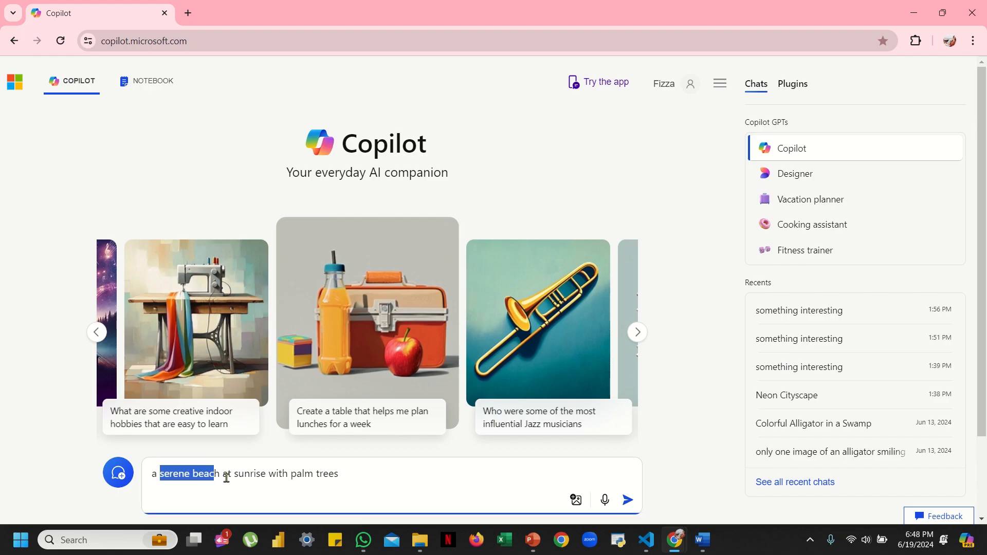
left_click(310, 473)
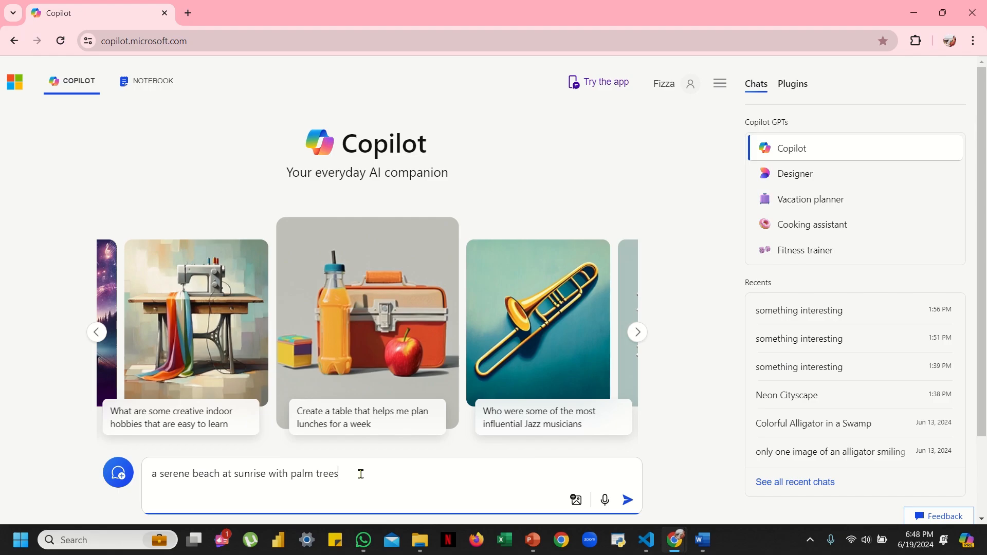
mouse_move(627, 499)
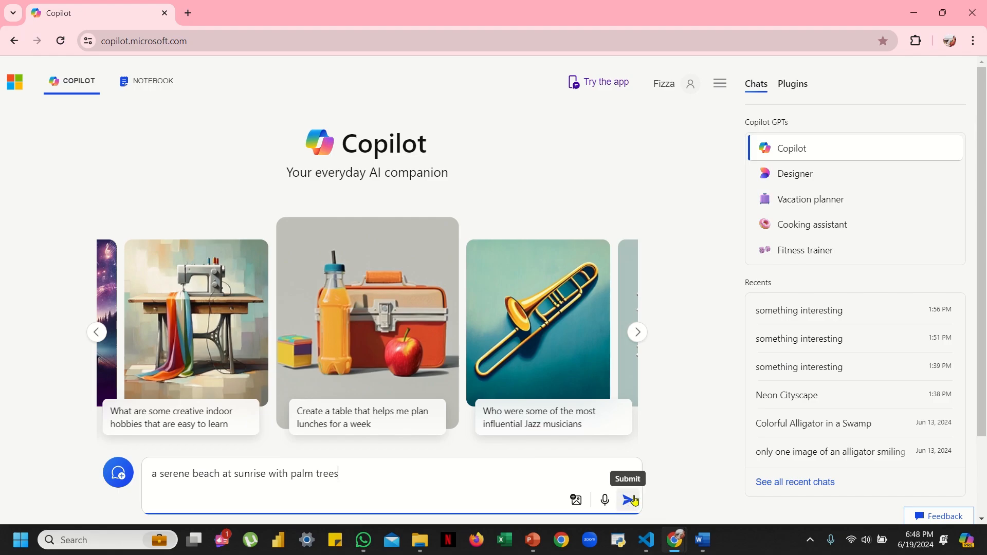
- Submit the beach prompt to generate four images and dismiss the boosts tip
left_click(627, 500)
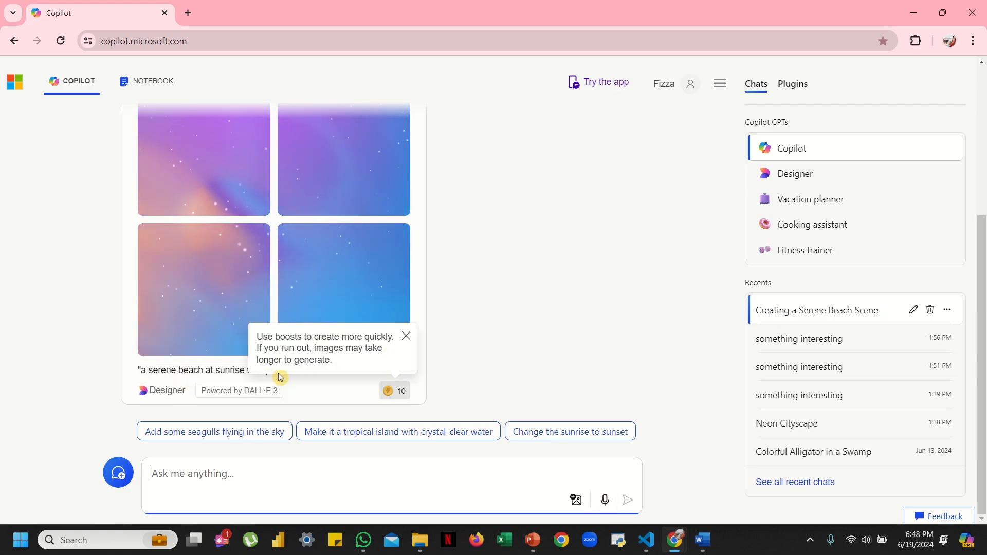
left_click(405, 335)
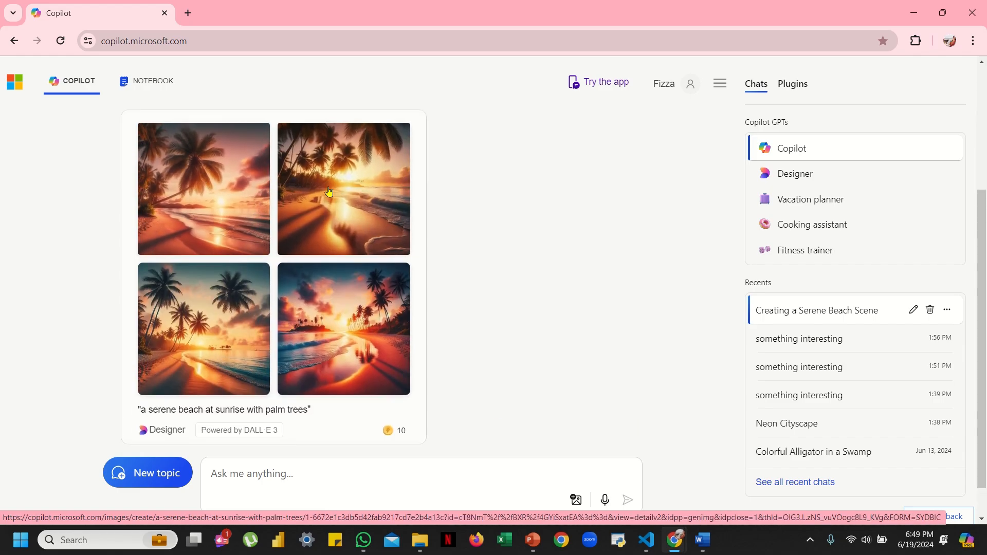
mouse_move(420, 185)
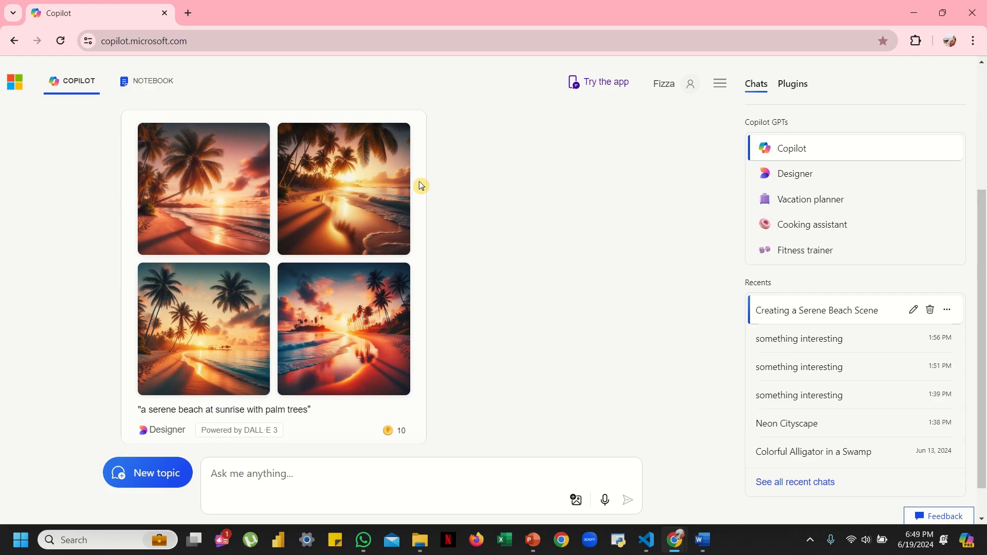
mouse_move(294, 395)
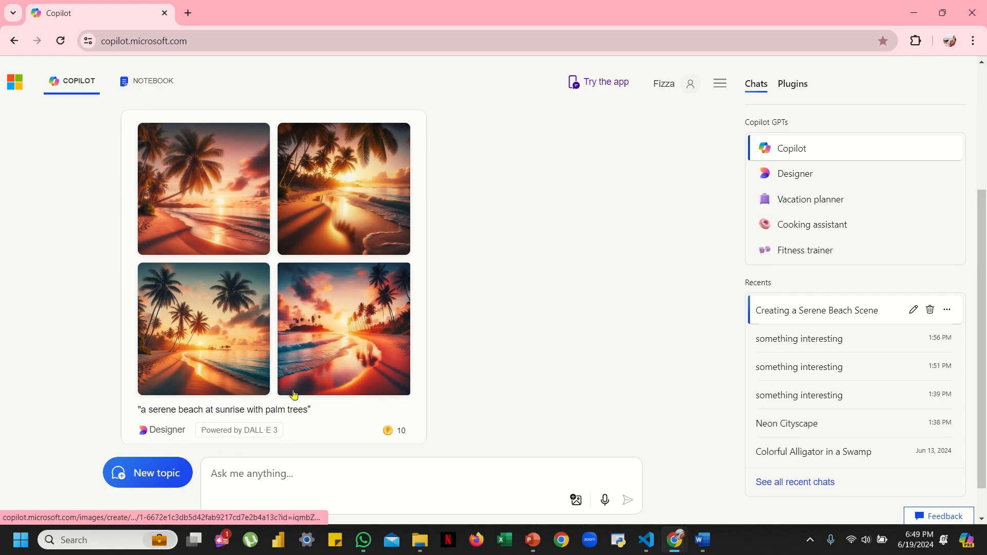
scroll("down", 3)
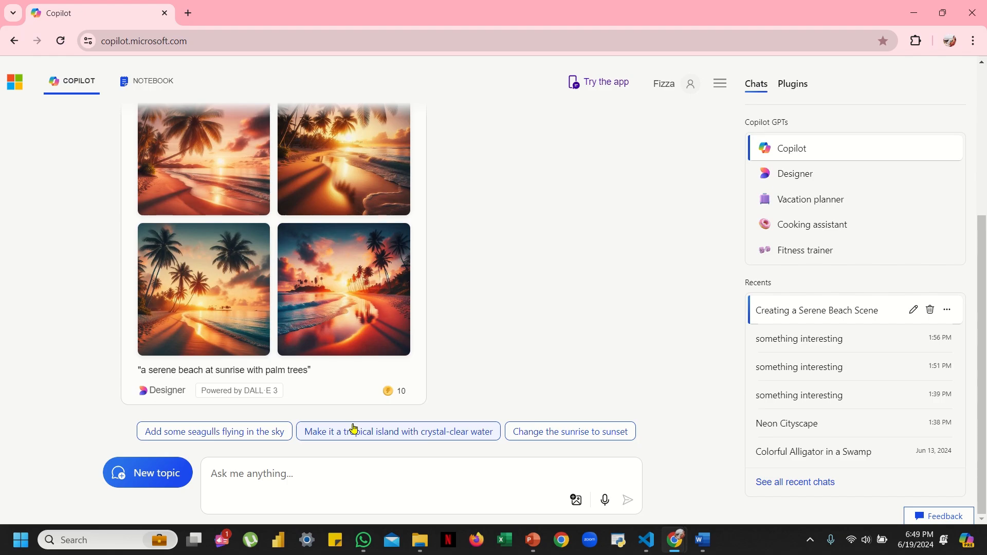
mouse_move(249, 230)
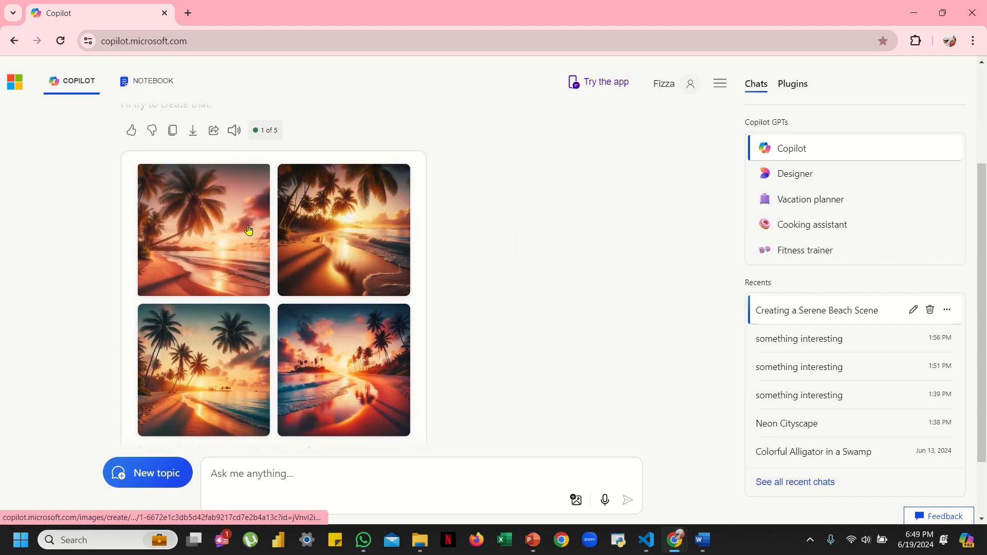
scroll("down", 3)
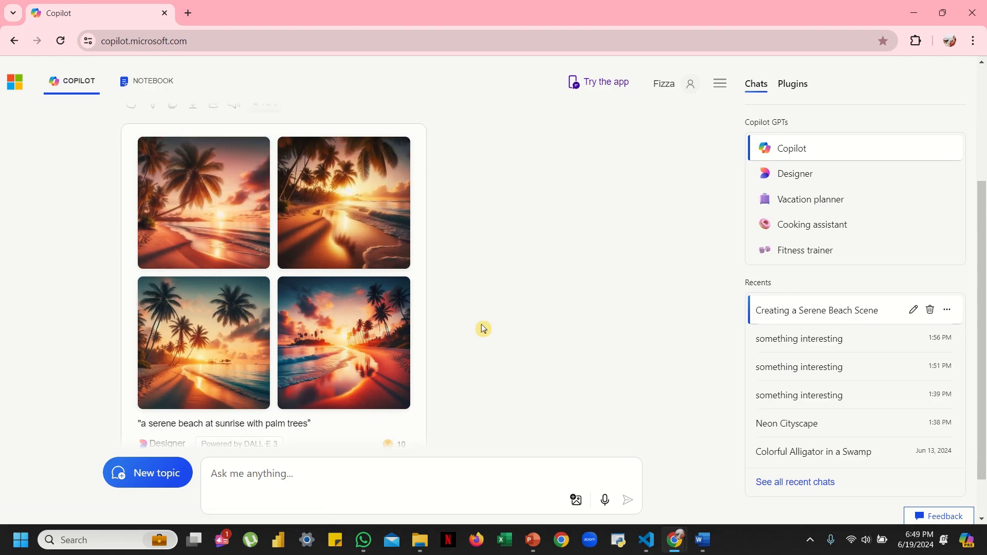
scroll("down", 3)
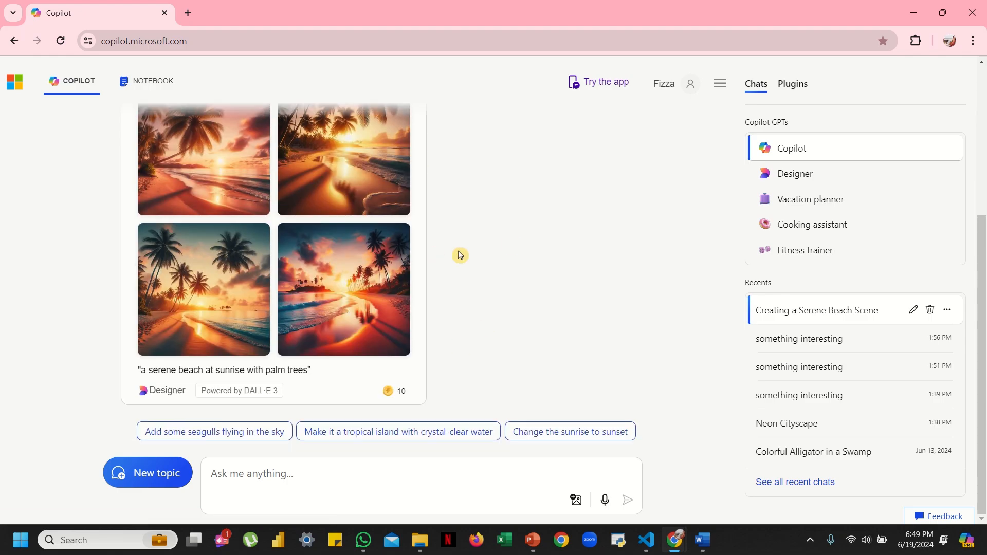
mouse_move(218, 198)
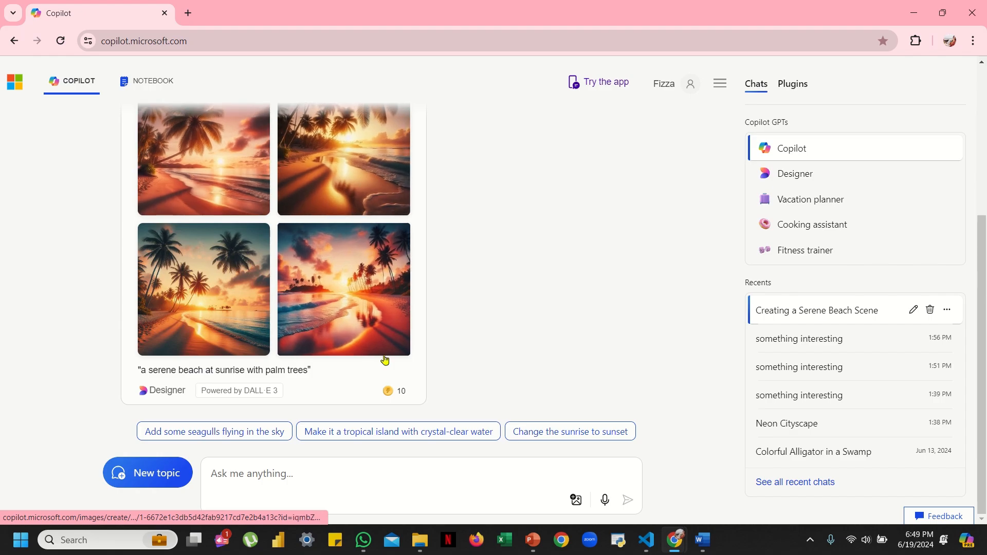
mouse_move(379, 177)
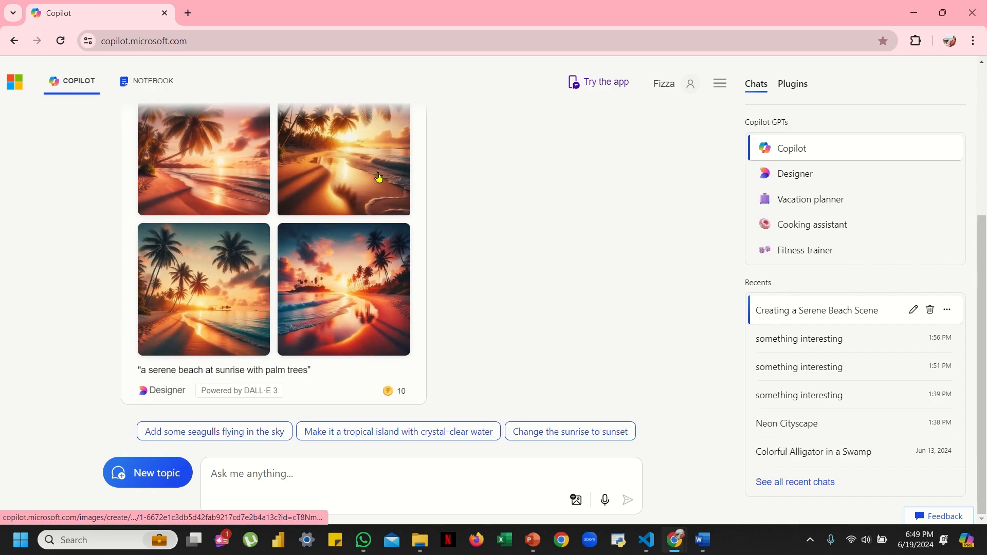
mouse_move(397, 285)
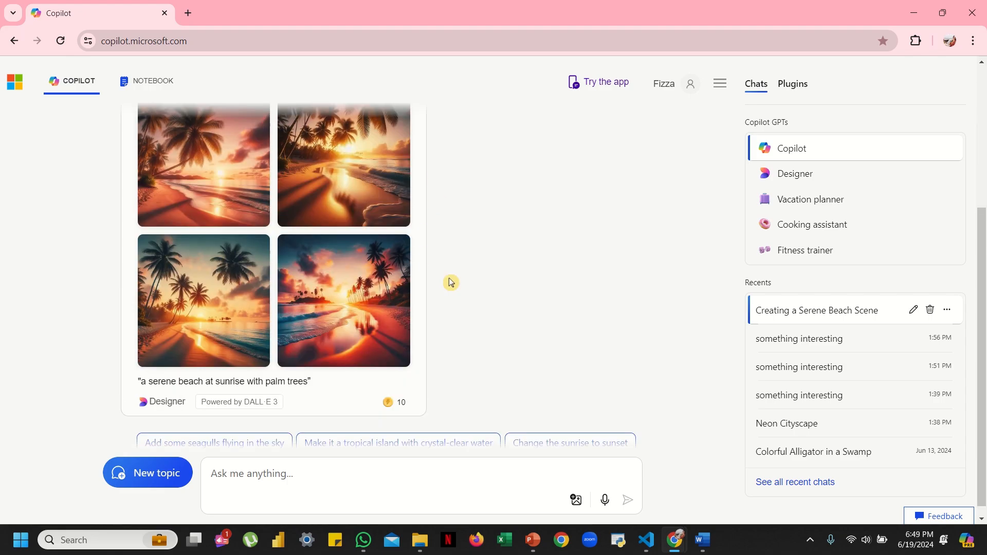
scroll("down", 3)
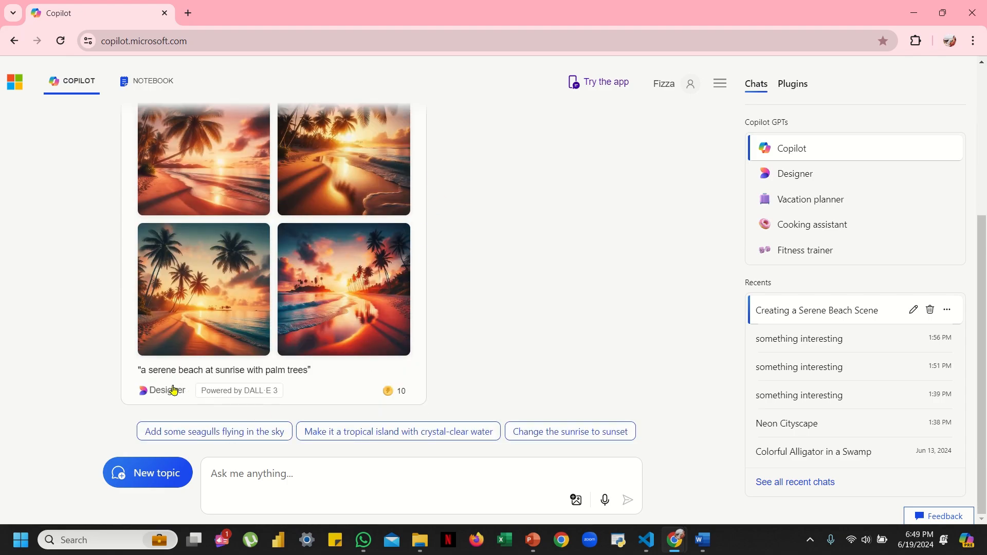
mouse_move(245, 397)
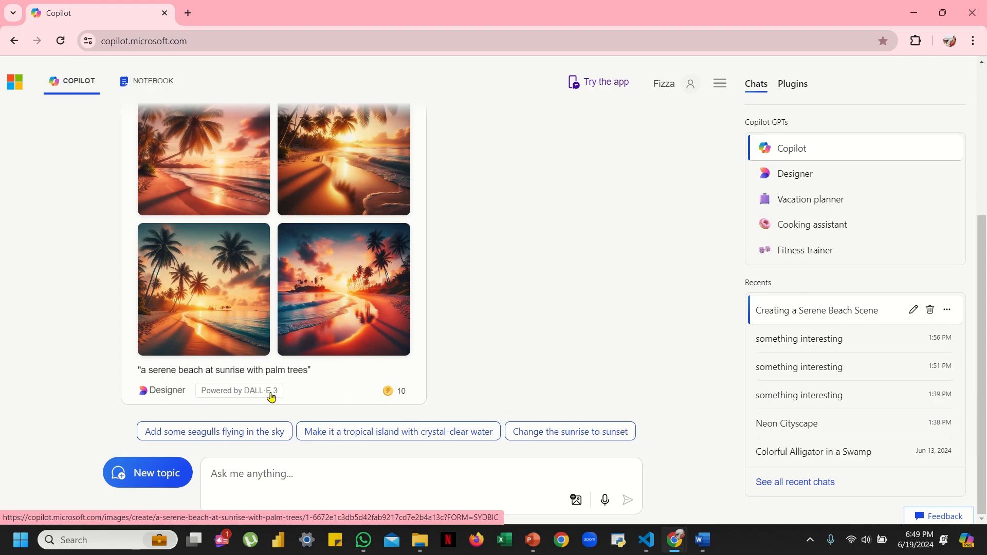
mouse_move(272, 396)
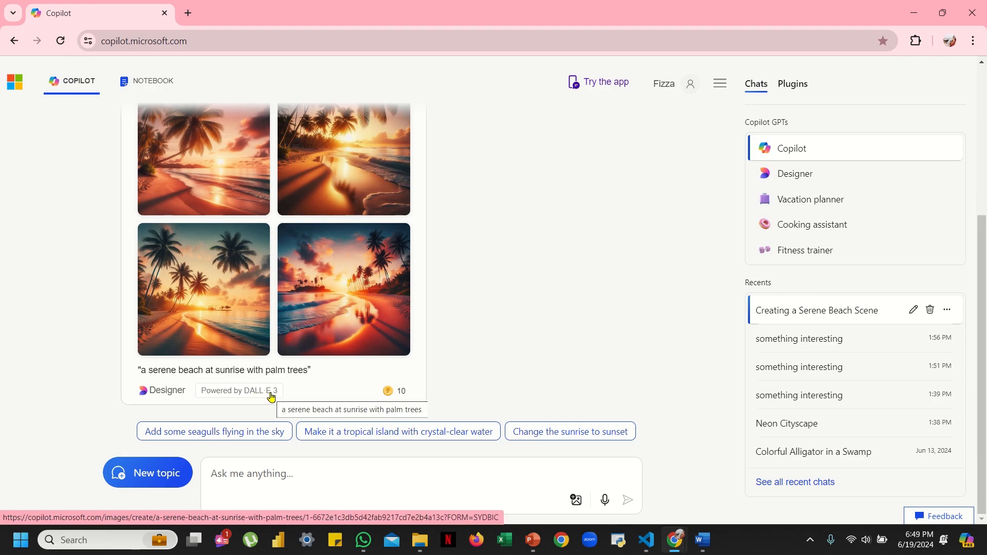
mouse_move(595, 132)
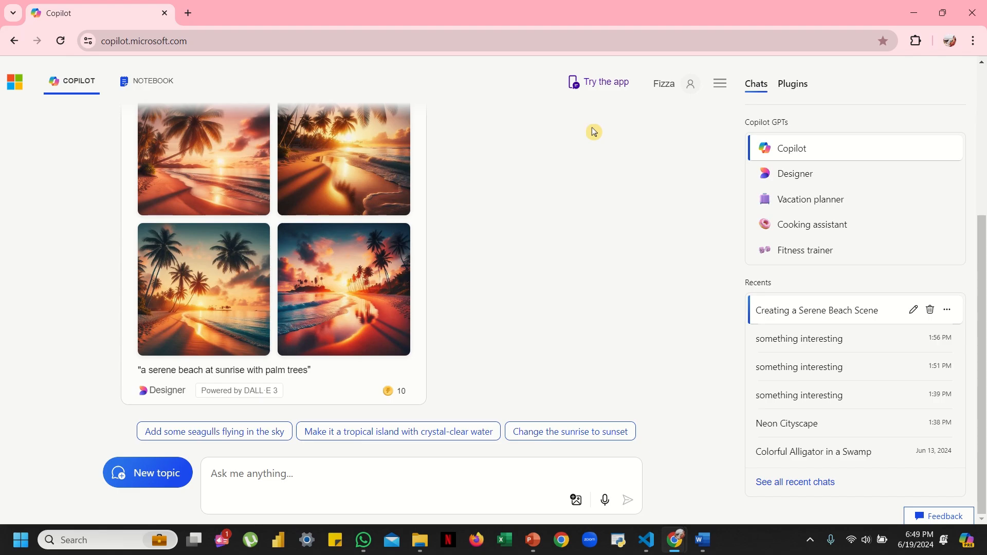
mouse_move(573, 264)
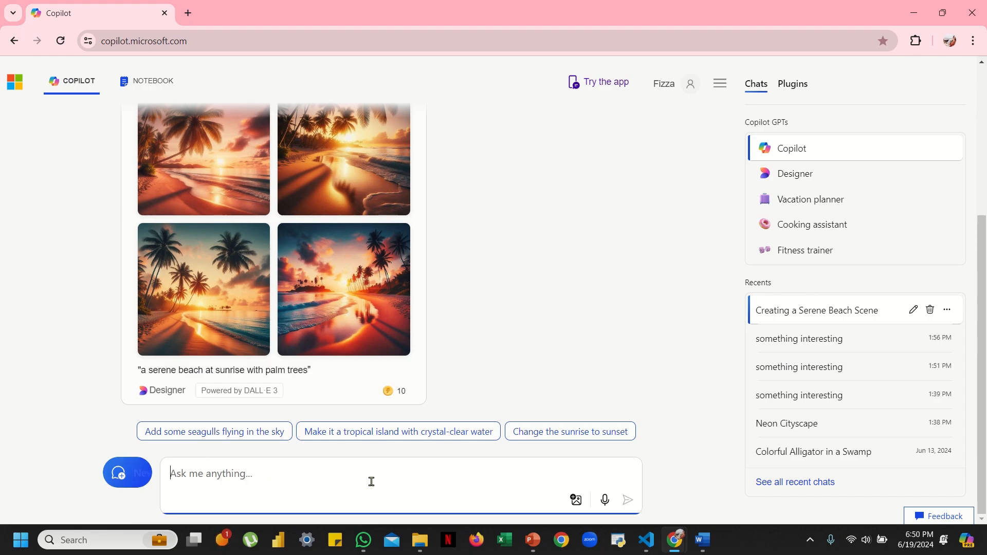
- Begin a new draft message with a "STYLE PARAMETERS" line in the chat input
type("STYLE PARAMETERS")
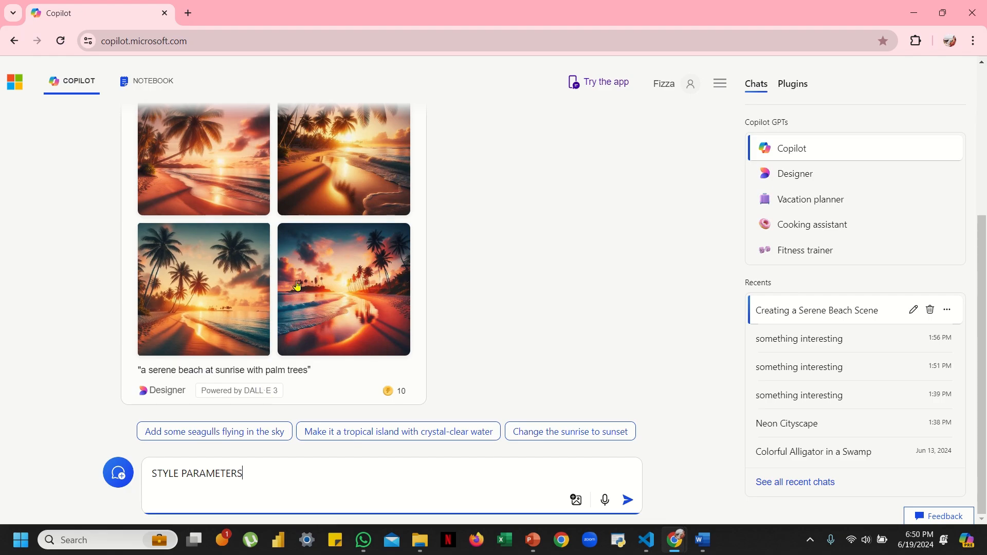
mouse_move(393, 271)
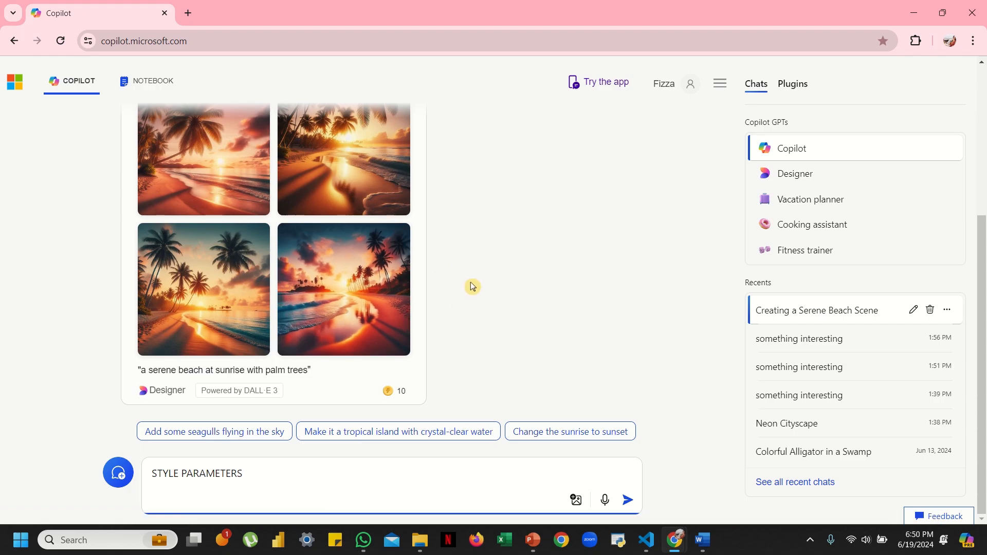
mouse_move(411, 218)
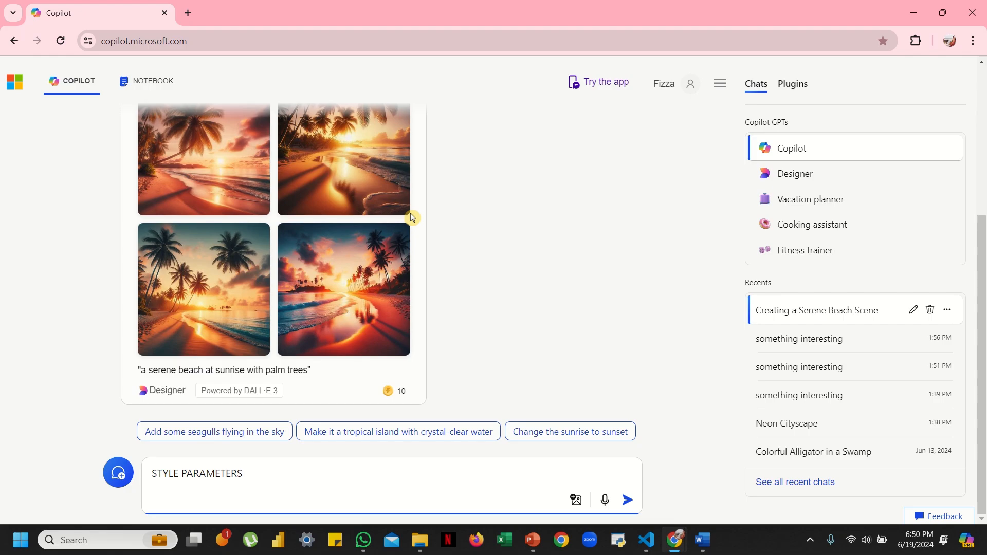
left_click(246, 473)
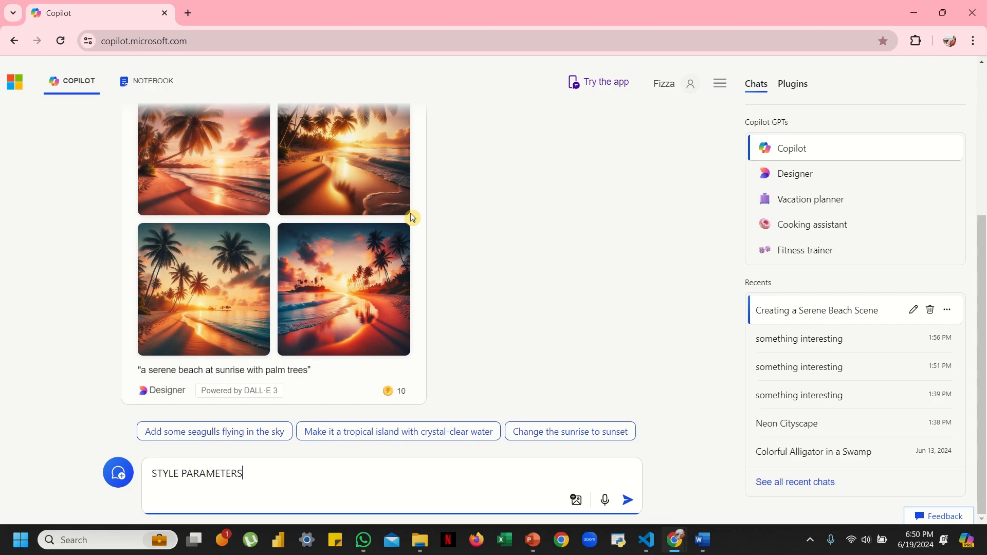
mouse_move(550, 255)
type("CONTENT")
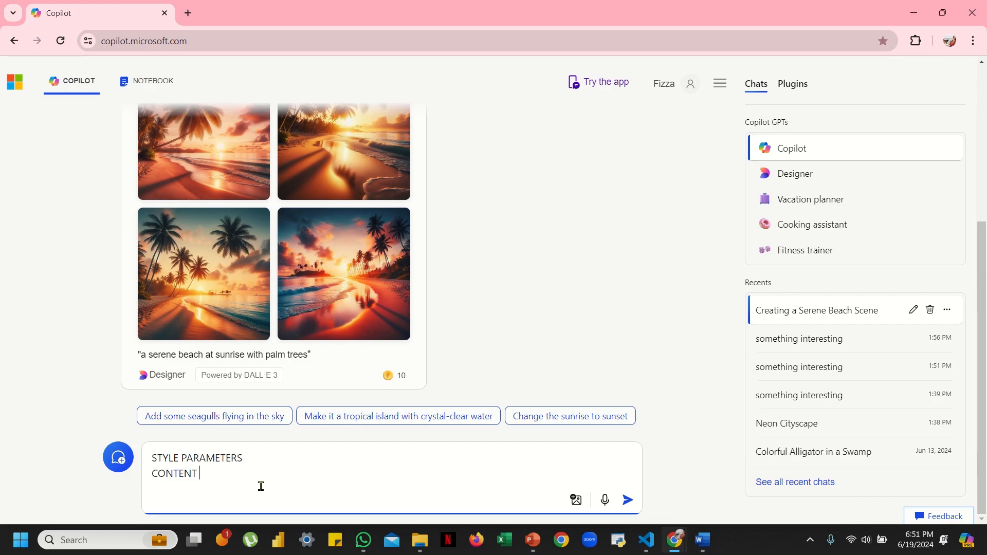
- Complete the "CONTENT PARAMETERS" line, then select the whole draft to clear it from the input
type("PARAMETERS")
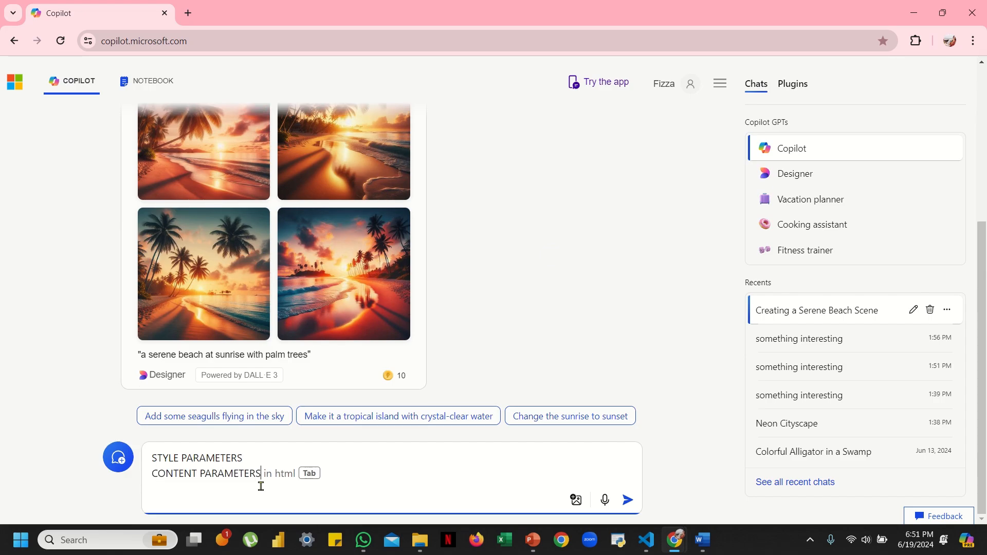
mouse_move(605, 235)
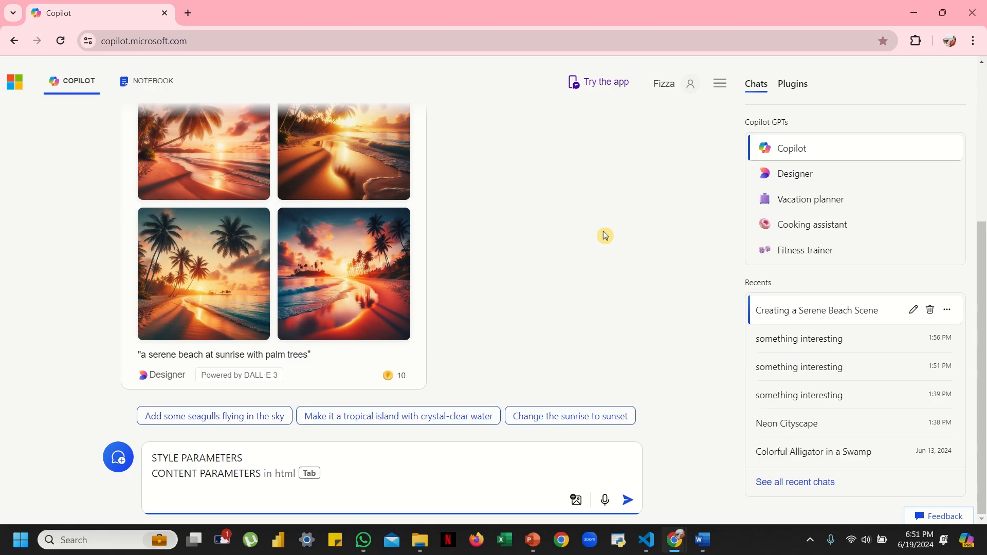
mouse_move(194, 342)
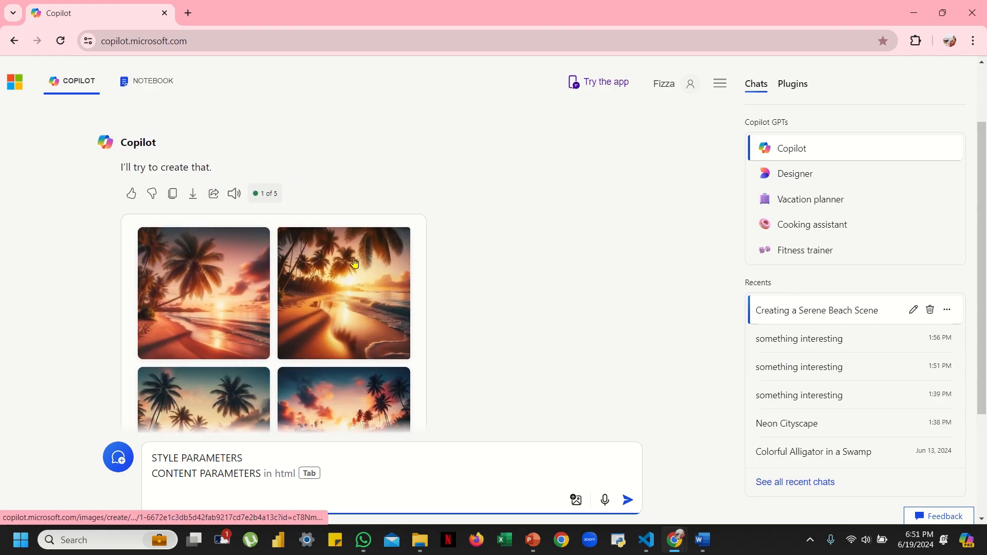
scroll("down", 3)
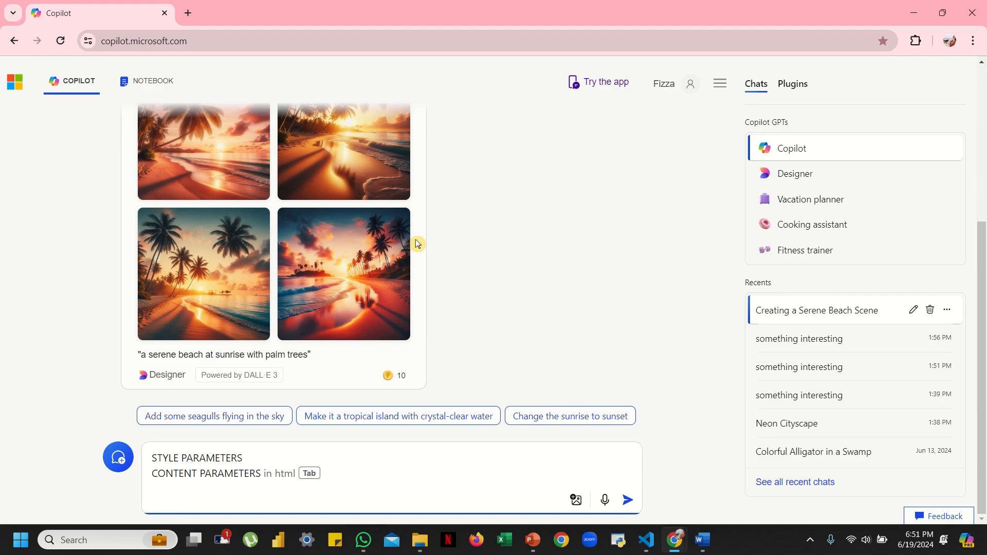
left_click(260, 473)
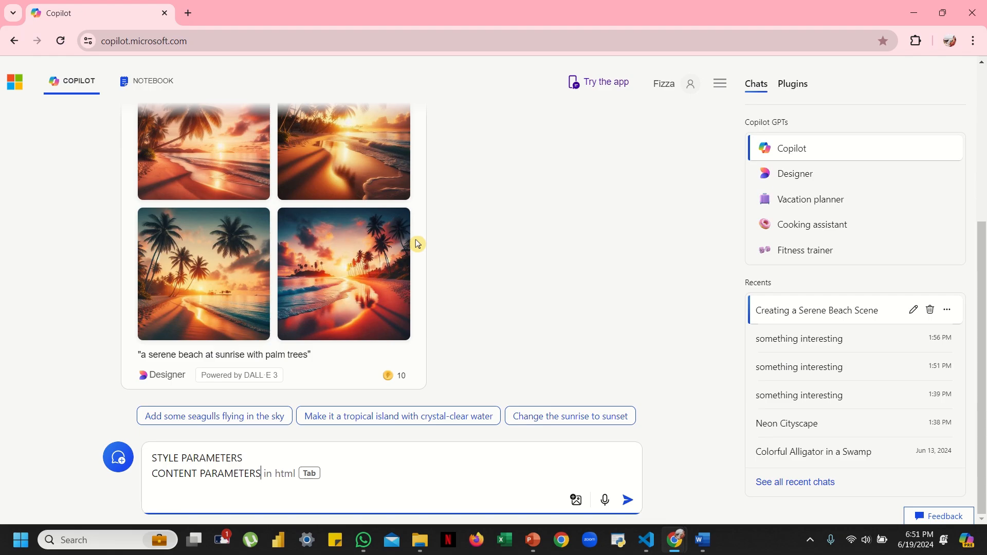
mouse_move(230, 372)
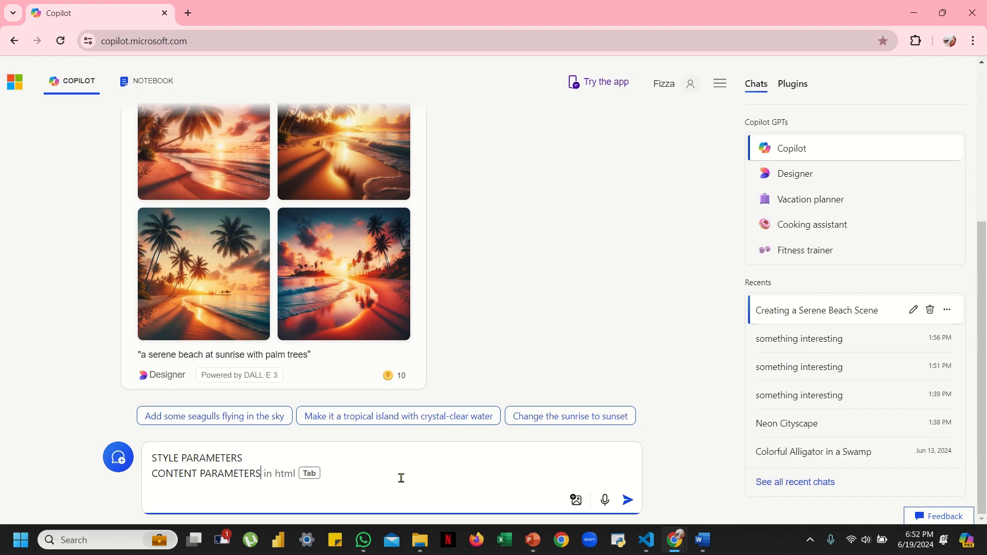
mouse_move(211, 480)
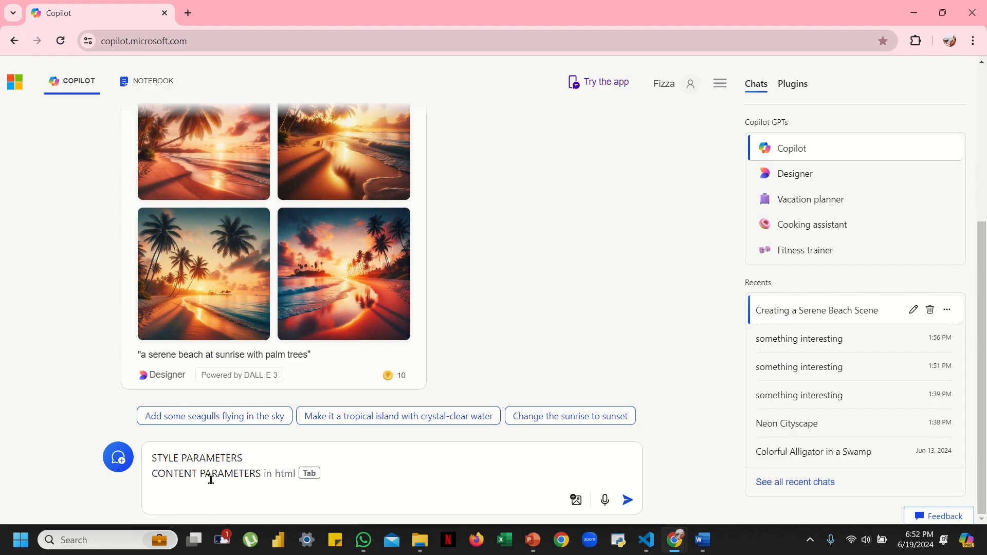
left_click_drag(151, 458, 260, 479)
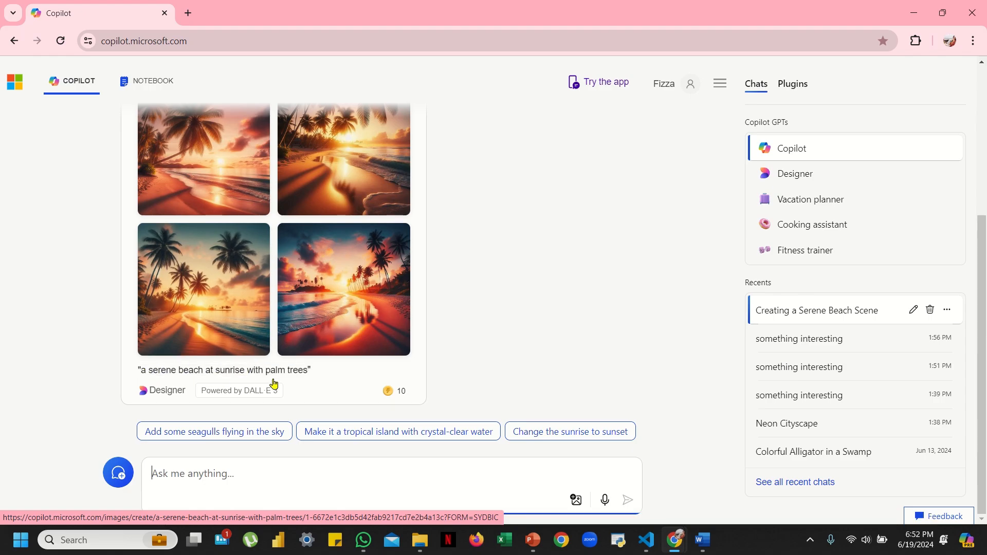
mouse_move(591, 192)
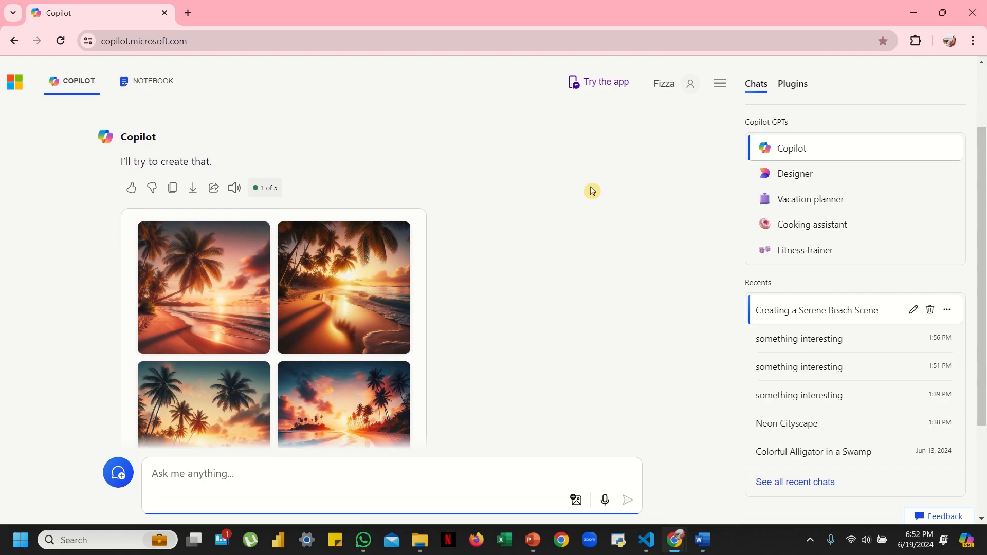
- Edit the original sunrise beach prompt and resubmit it to start a second set of images
scroll("down", 3)
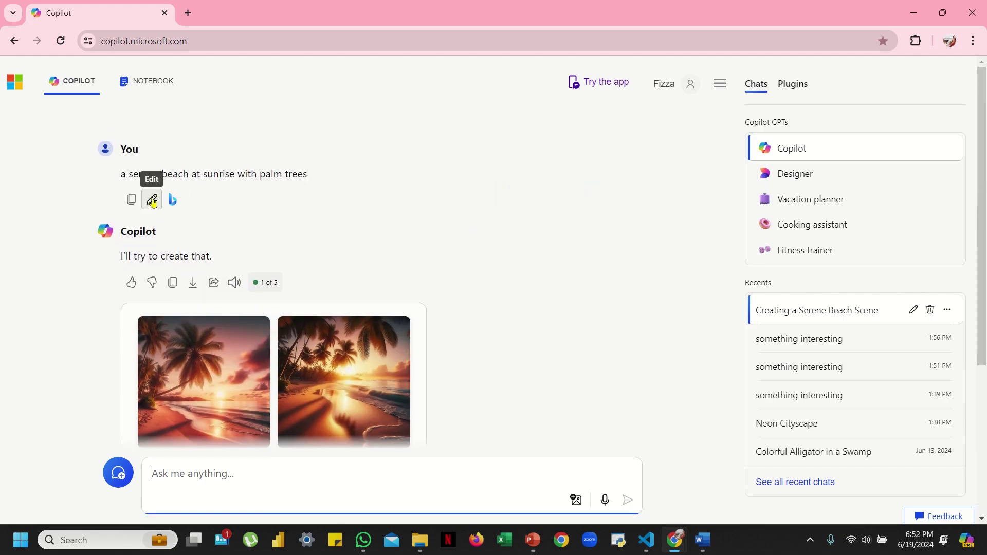
left_click(151, 199)
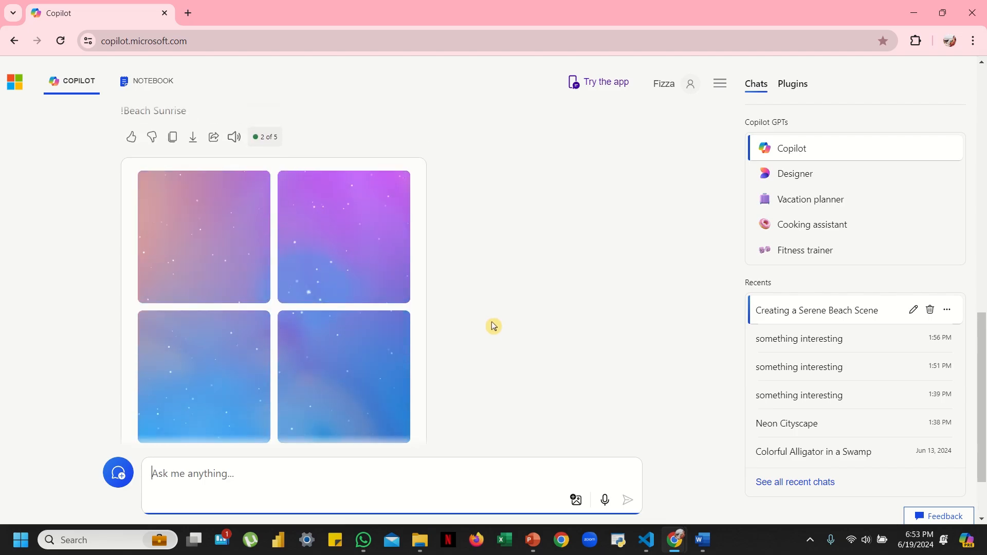
scroll("down", 3)
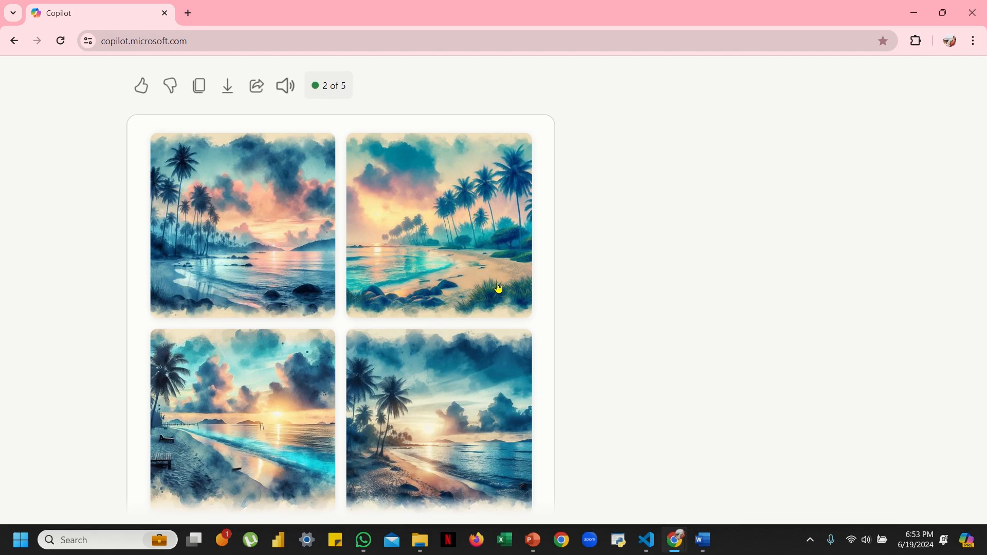
scroll("down", 3)
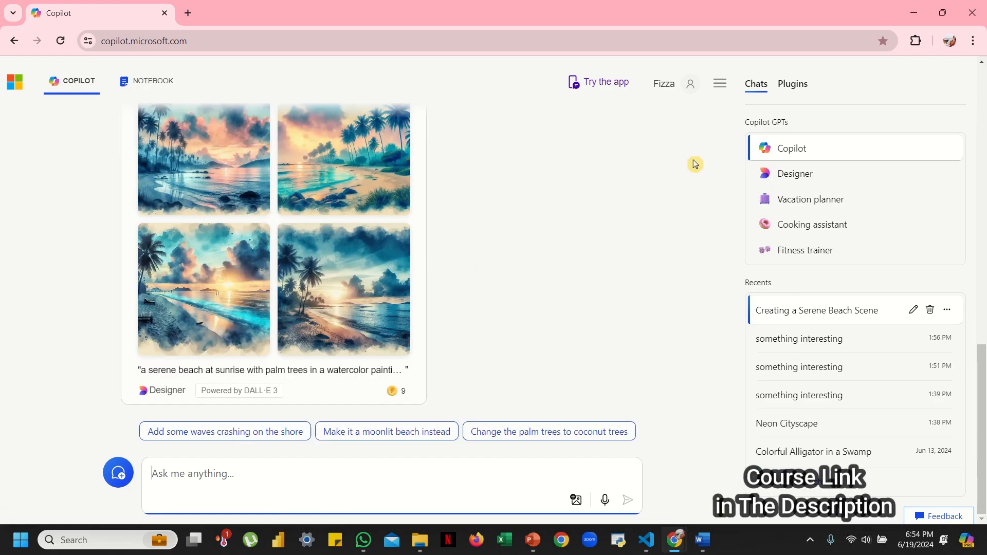
mouse_move(603, 333)
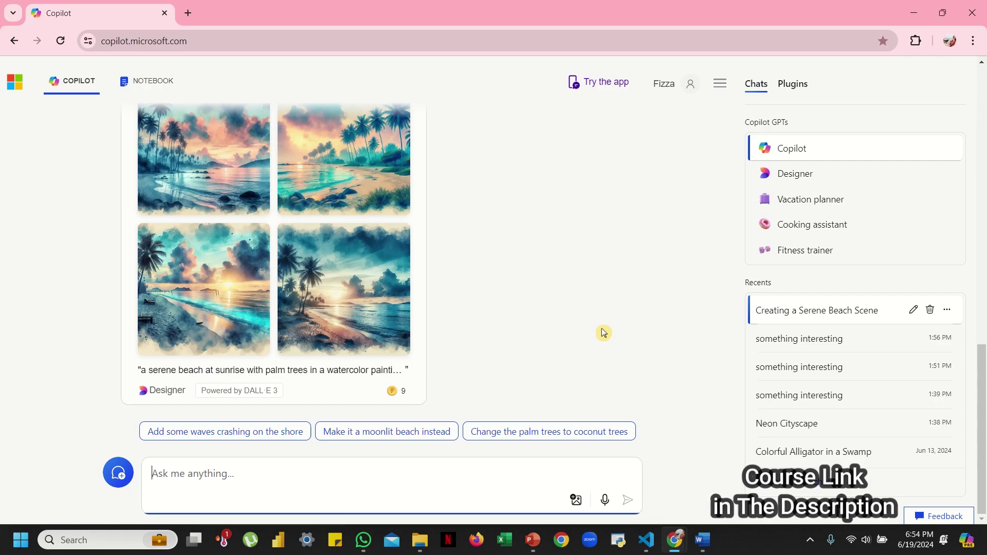